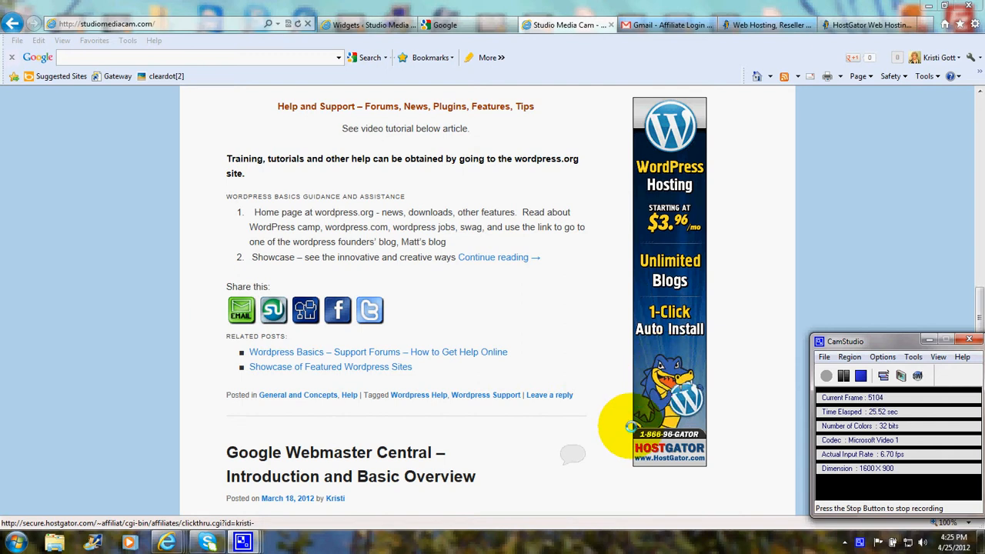
mouse_move(939, 316)
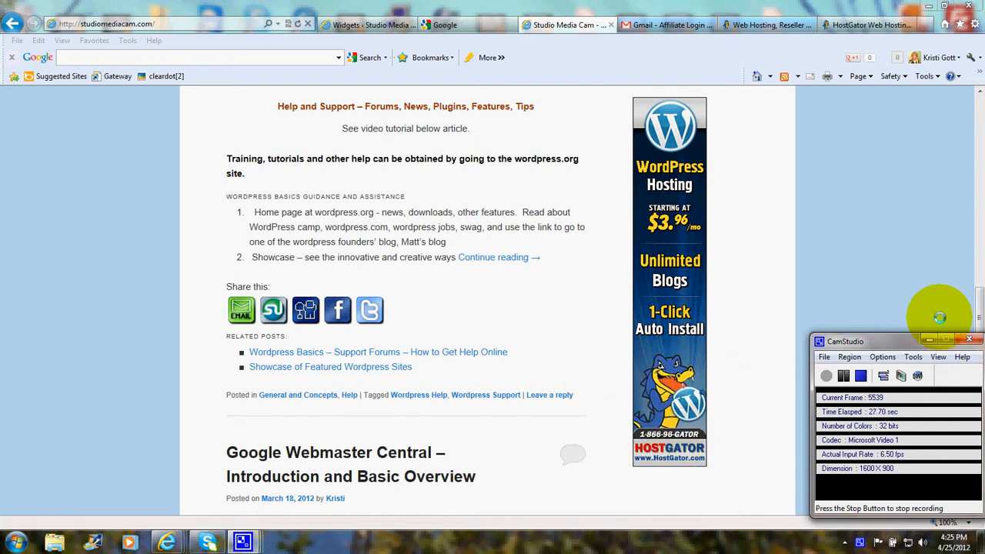
mouse_move(886, 220)
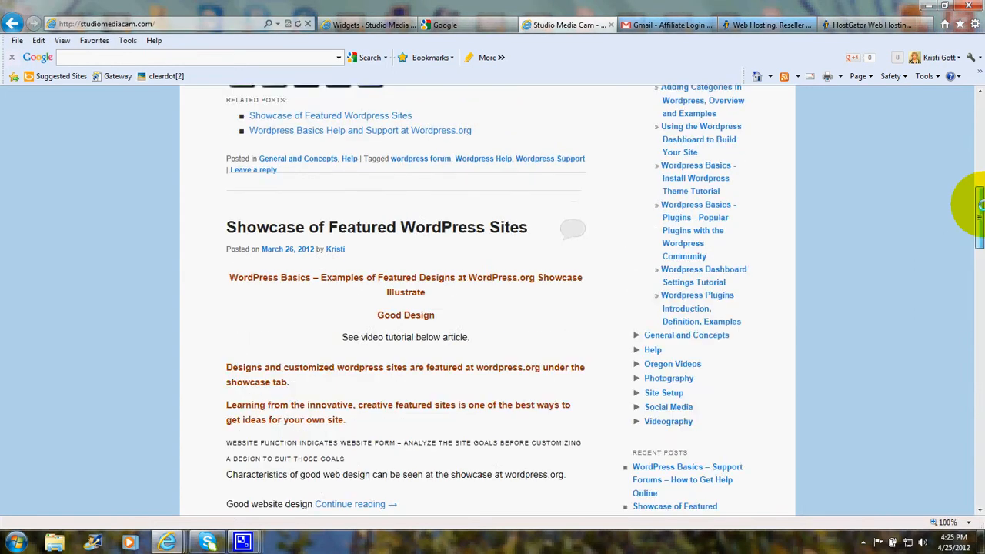
Scroll the Widgets page to inspect the Main Sidebar Text widget's HostGator banner code
scroll(up, 3)
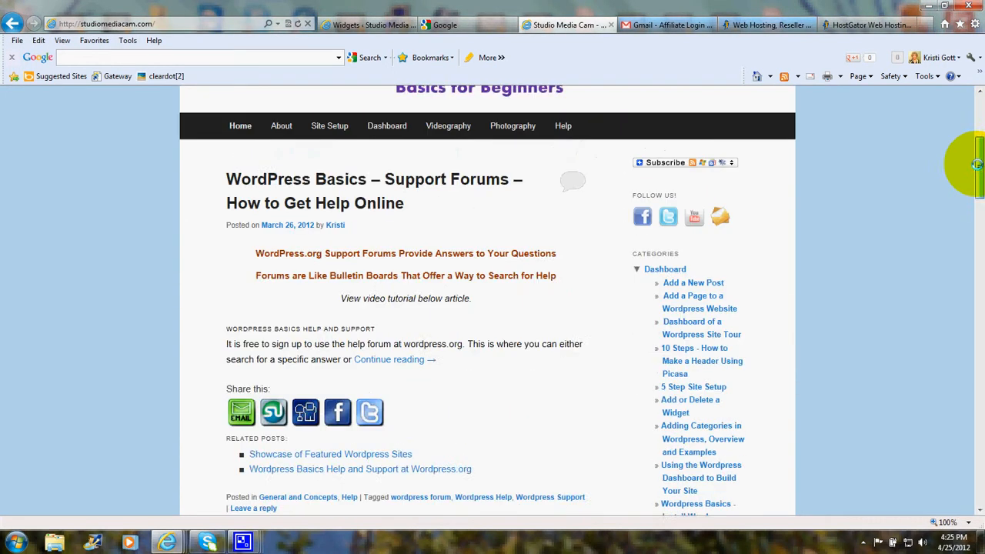
scroll(down, 3)
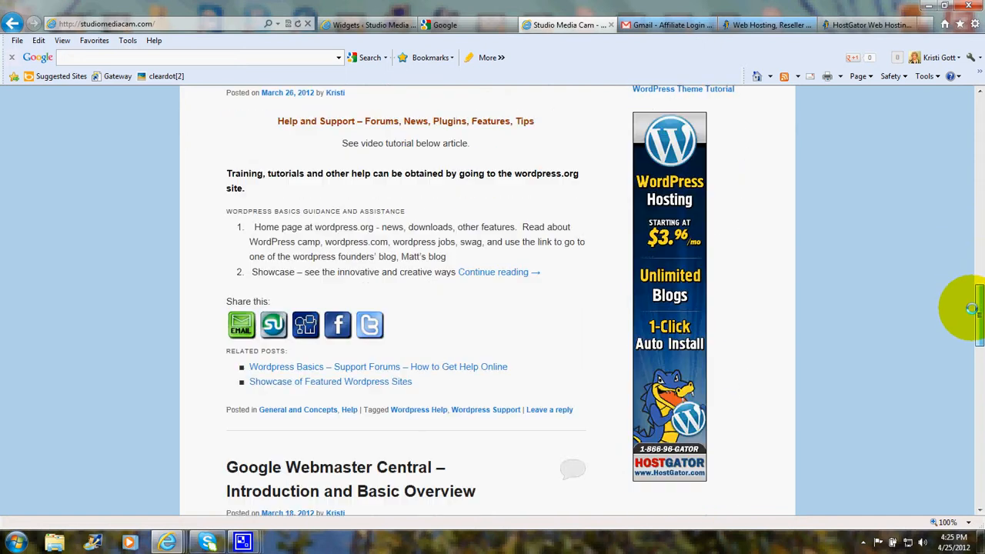
scroll(down, 3)
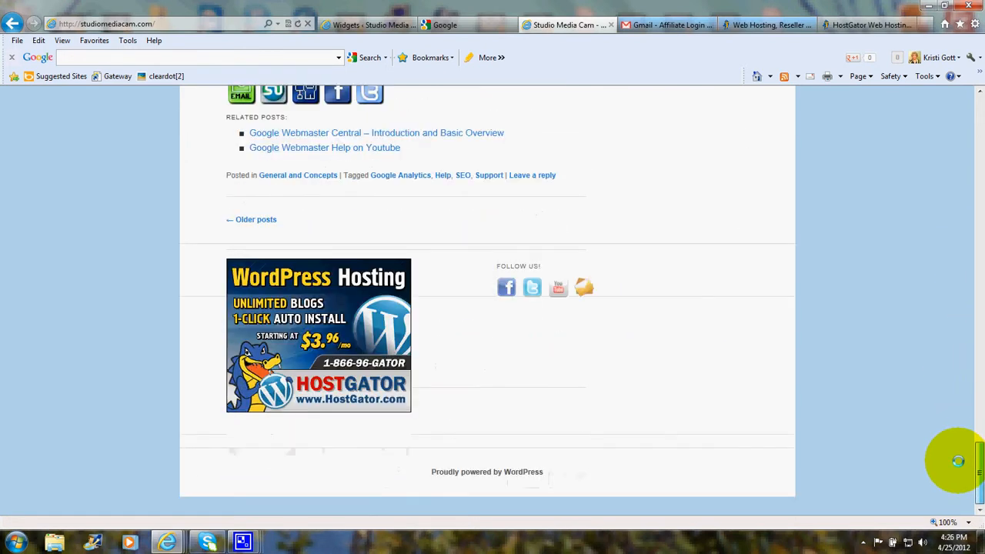
scroll(up, 3)
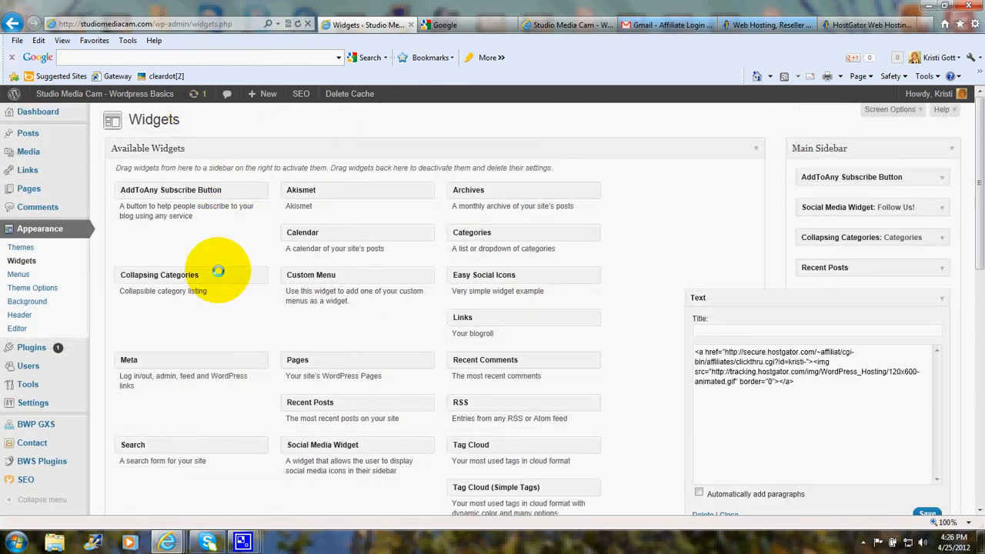
scroll(down, 3)
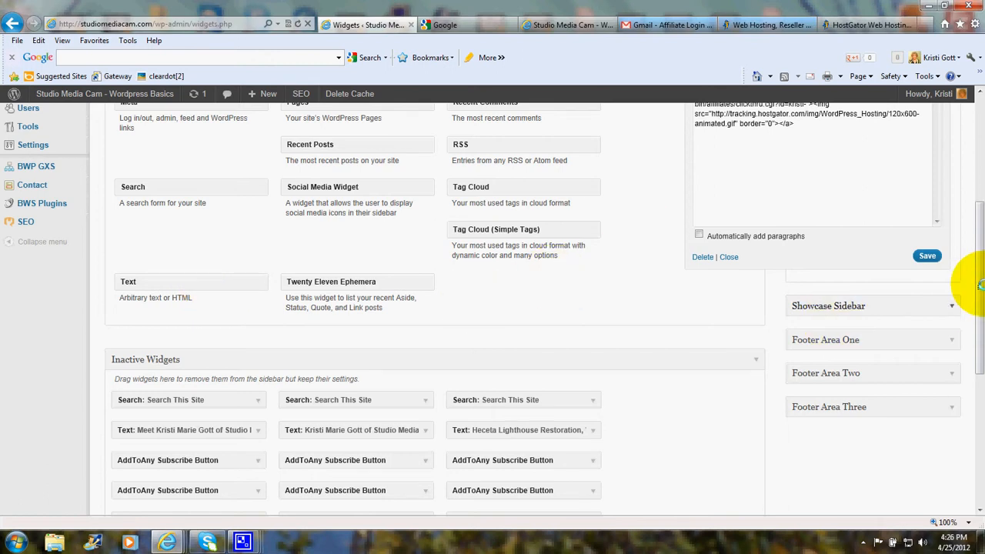
scroll(up, 3)
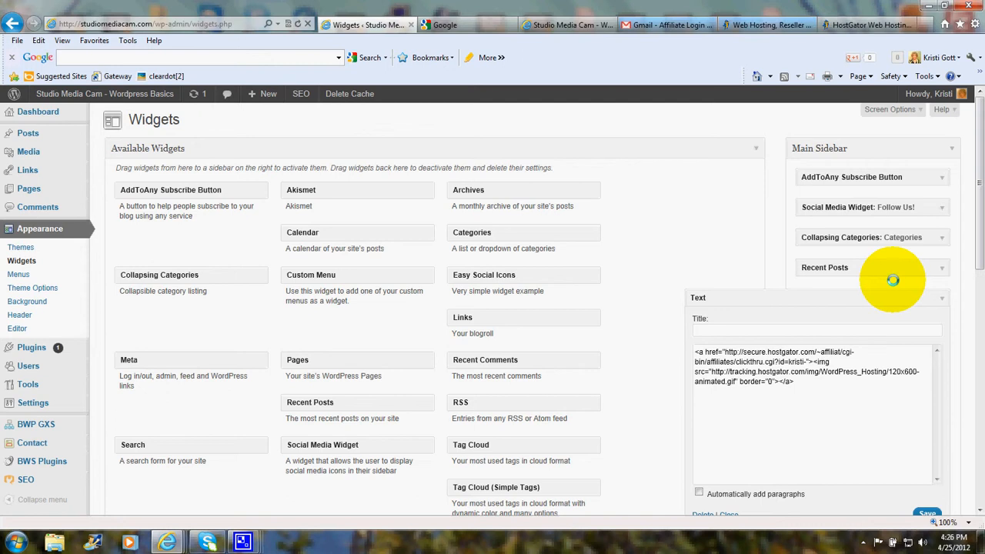
mouse_move(730, 345)
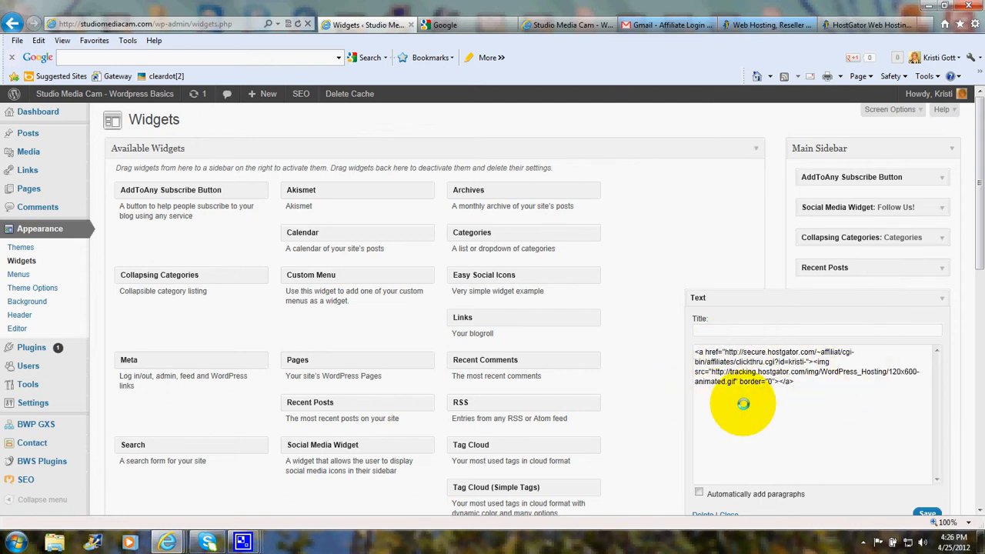
scroll(down, 3)
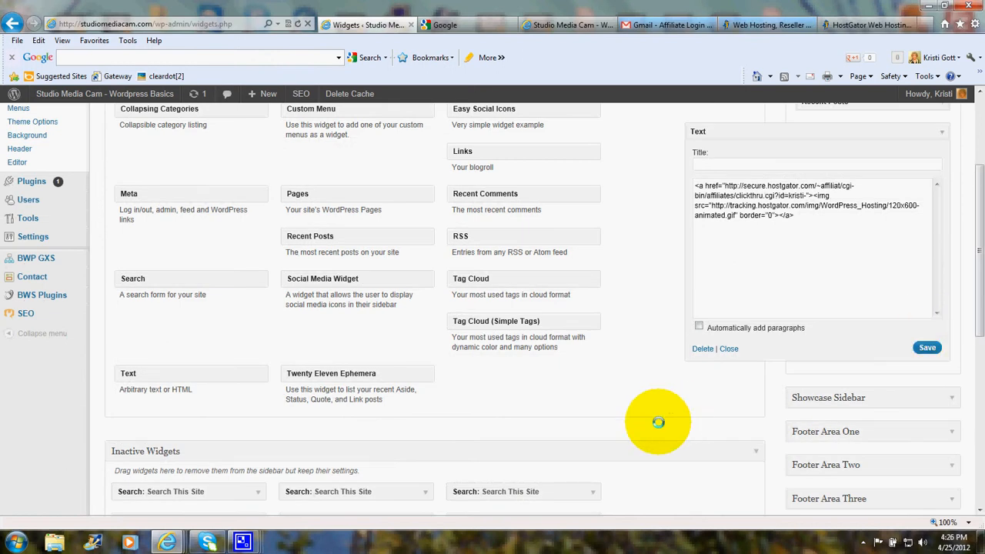
mouse_move(623, 405)
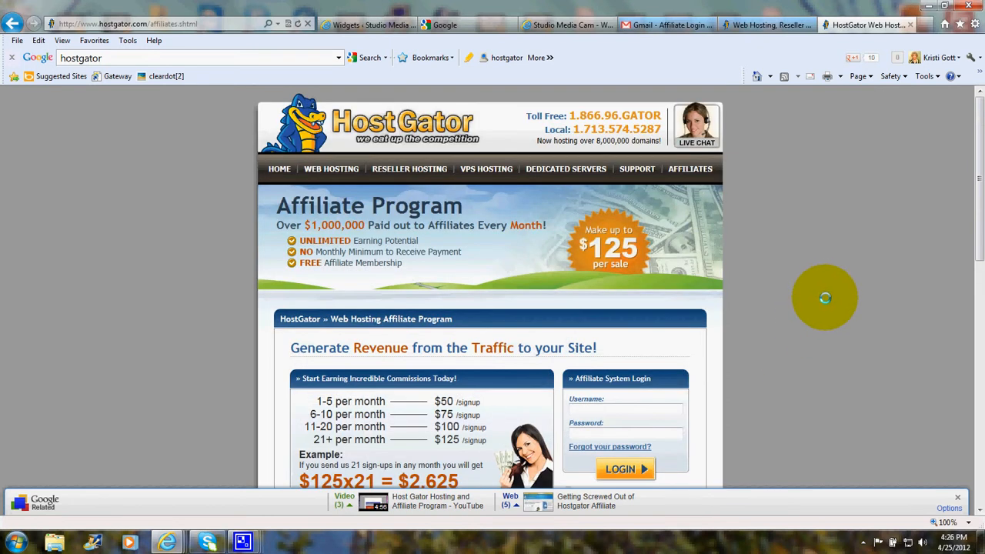
Scroll the HostGator affiliates page down to the $50–$125 commission tiers
scroll(down, 3)
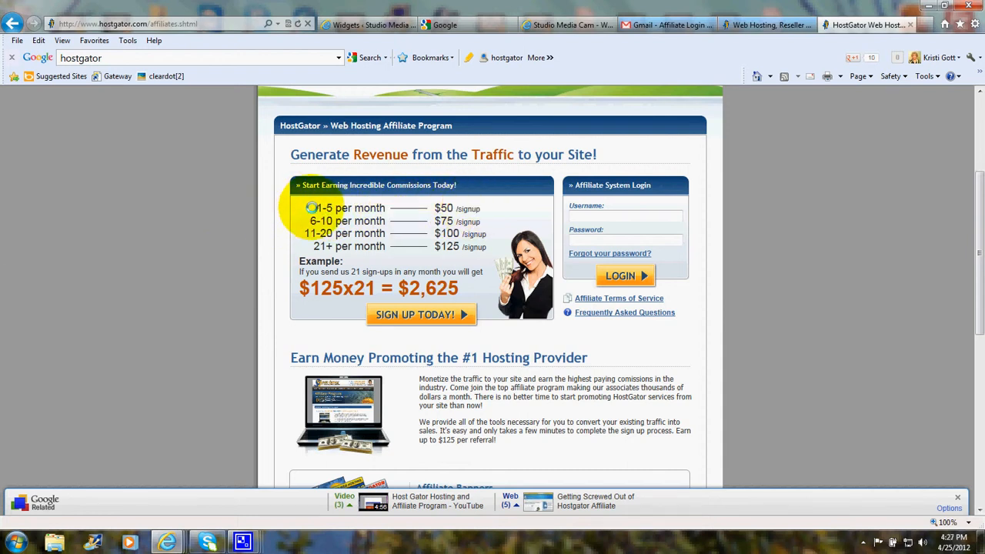
mouse_move(377, 199)
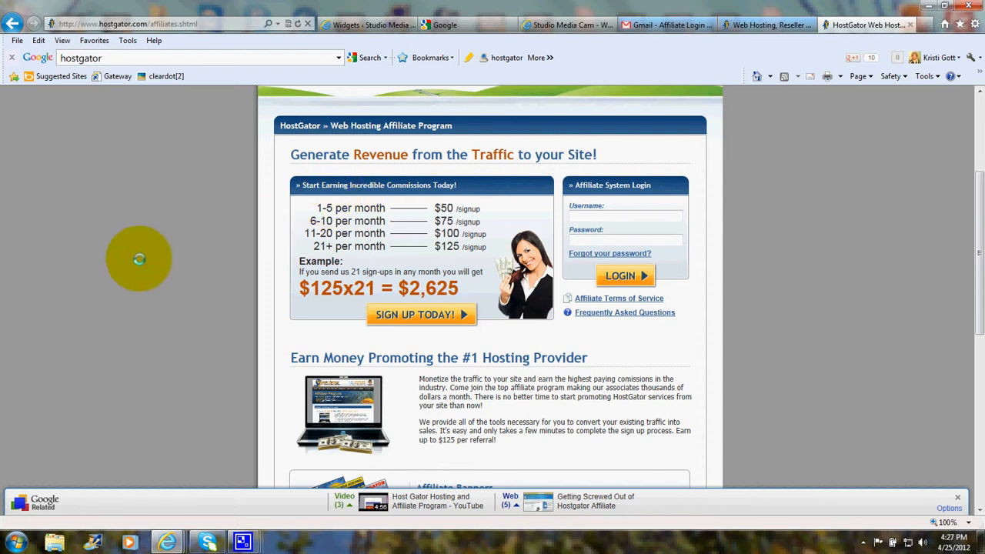
mouse_move(300, 217)
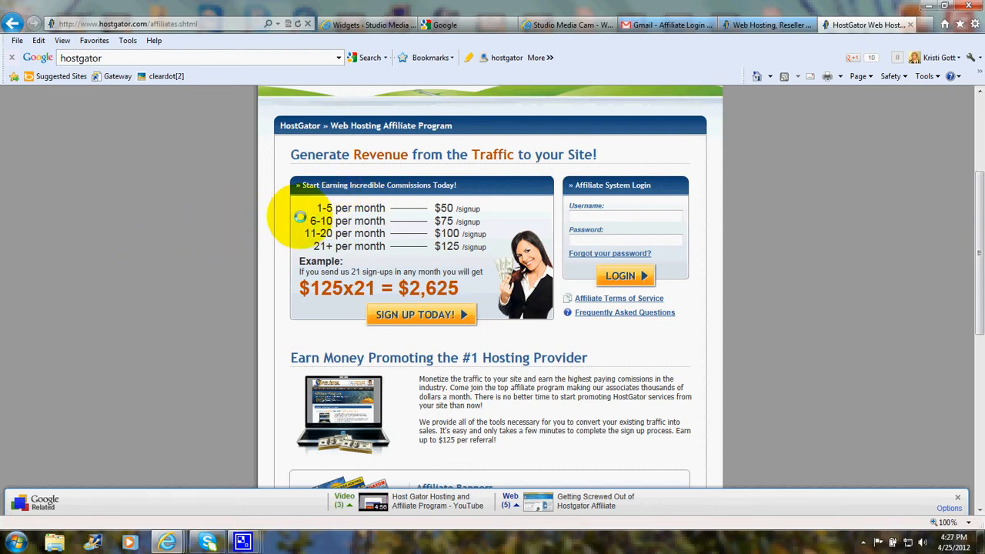
mouse_move(431, 223)
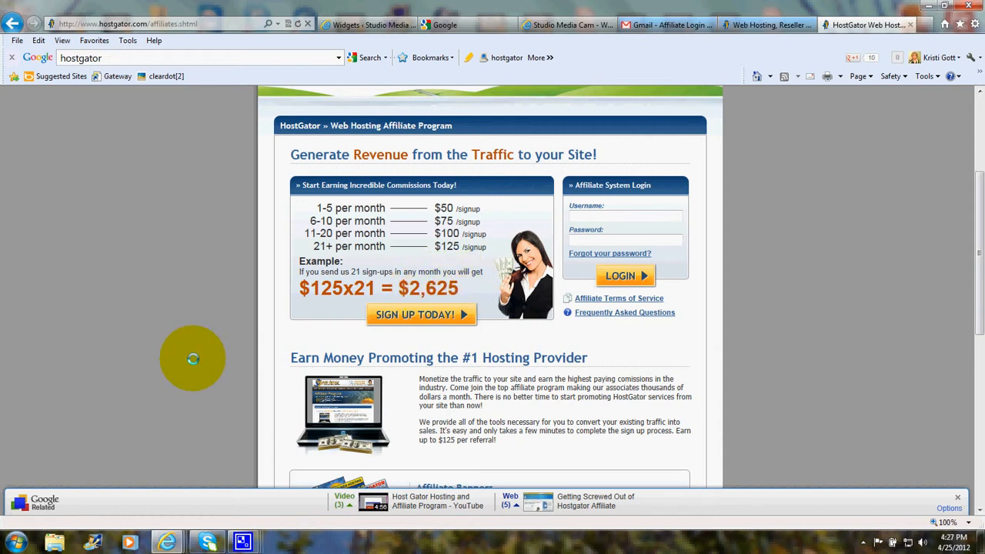
Scroll to the How it works steps and close the Windows colour-scheme warning
scroll(down, 3)
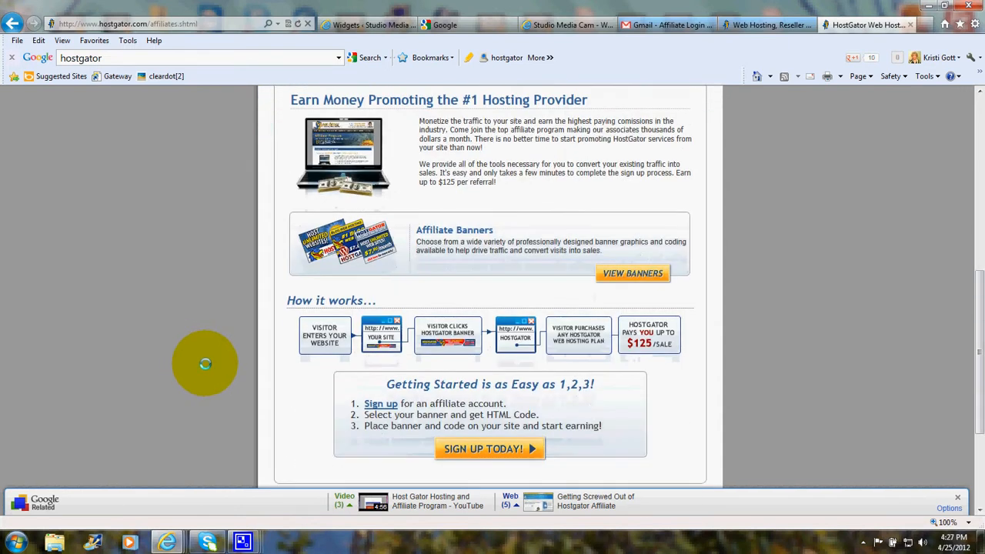
mouse_move(318, 360)
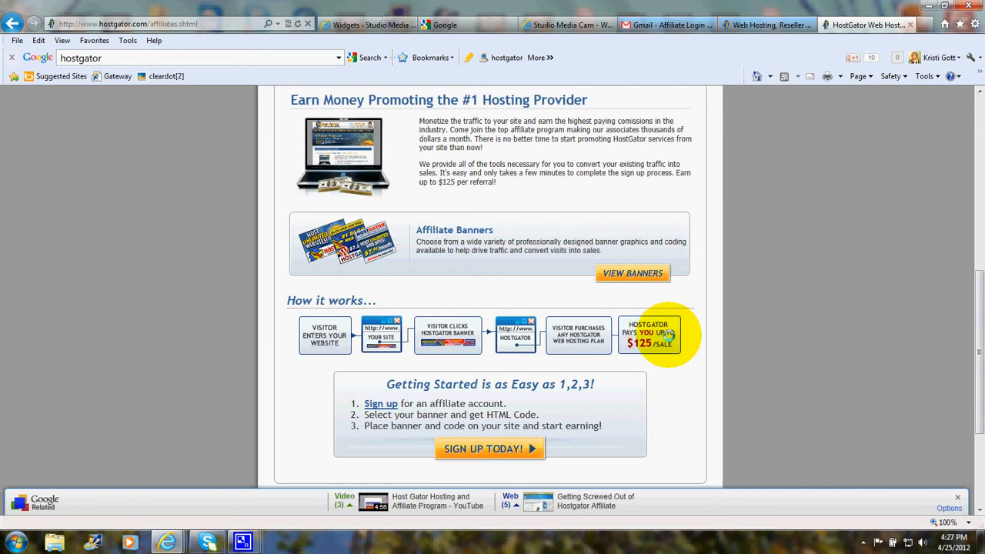
mouse_move(653, 354)
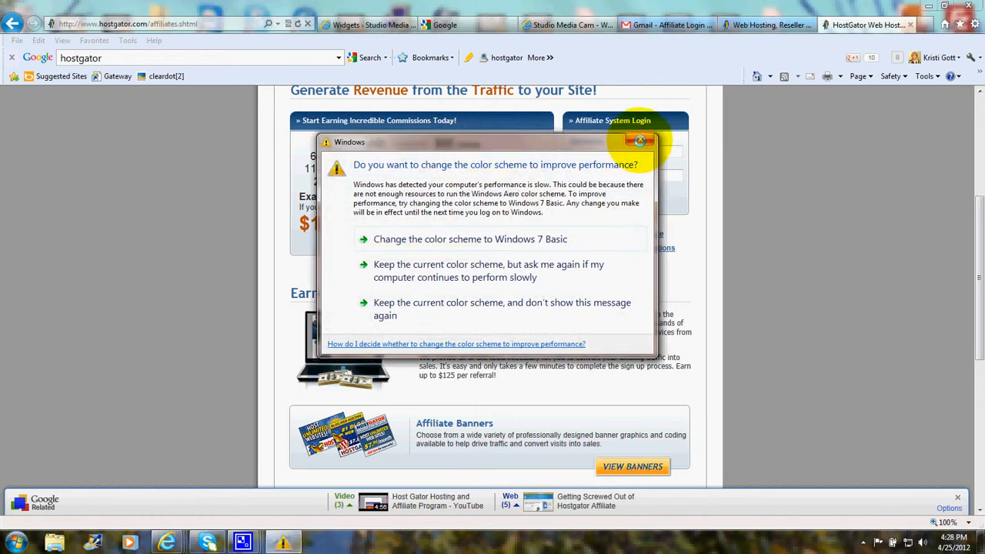
click(639, 141)
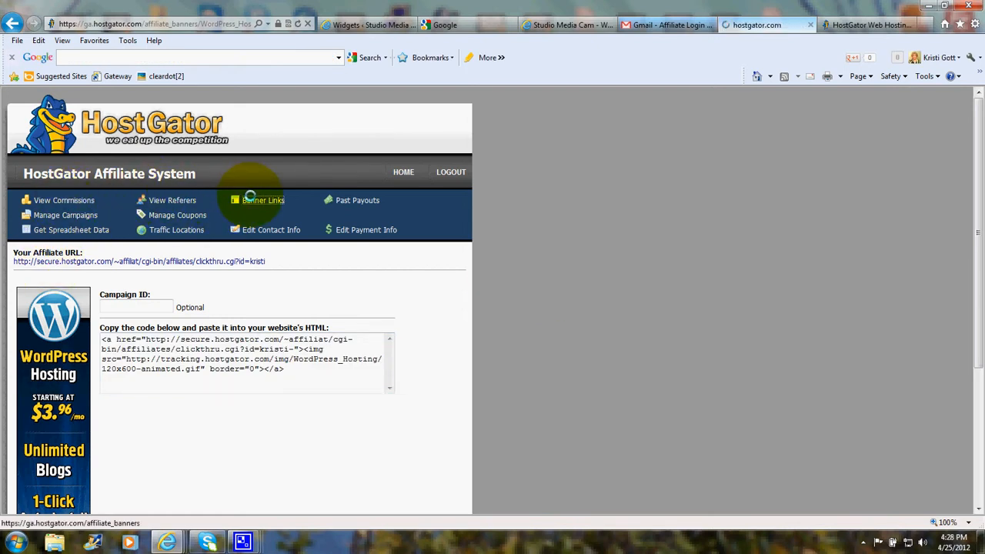
Open Banner Links from the affiliate system menu
click(263, 200)
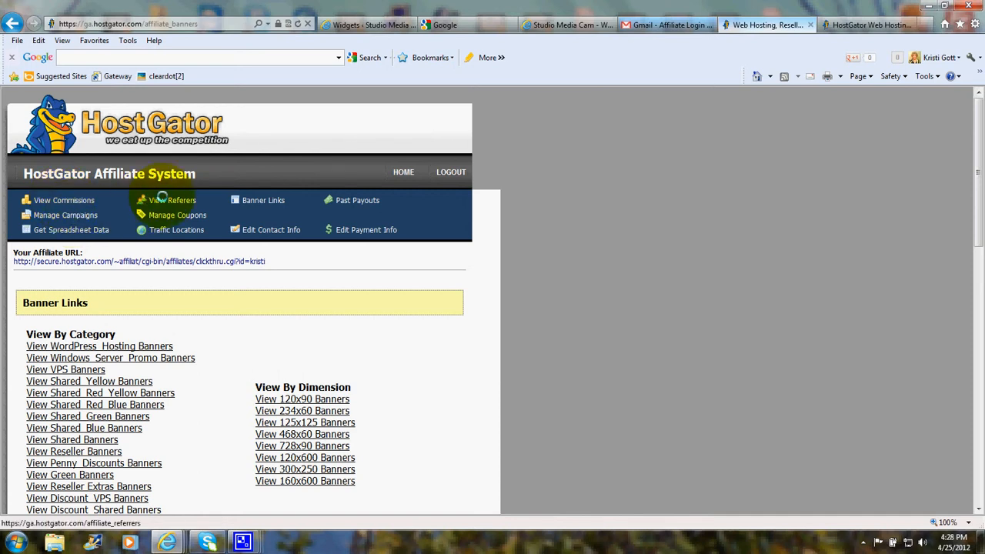
mouse_move(176, 229)
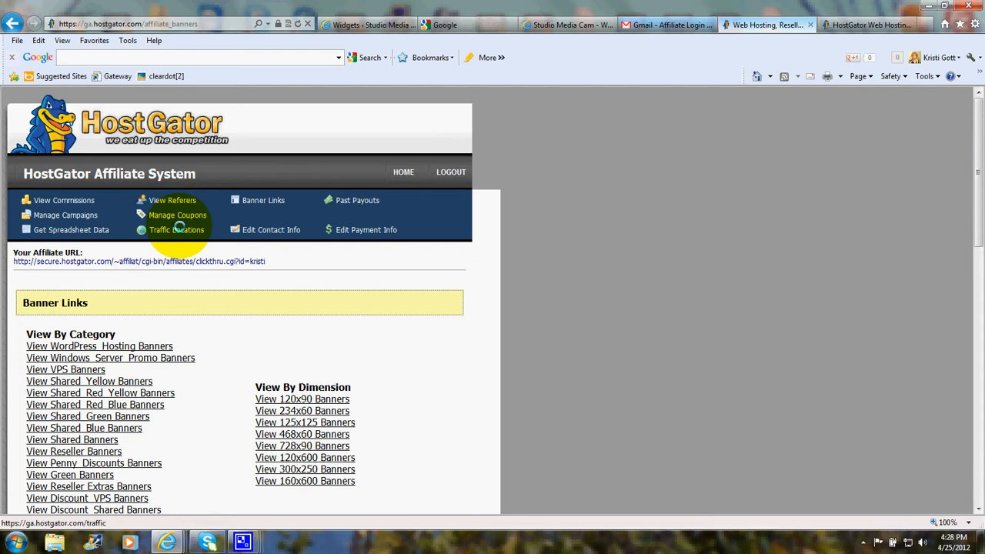
mouse_move(269, 194)
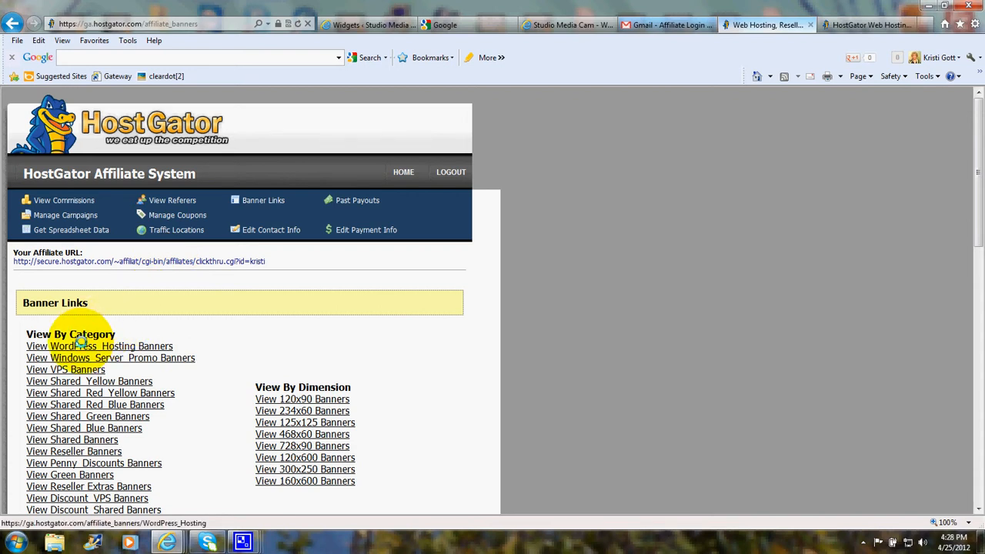
View the WordPress Hosting banners and scroll through their available sizes
click(98, 345)
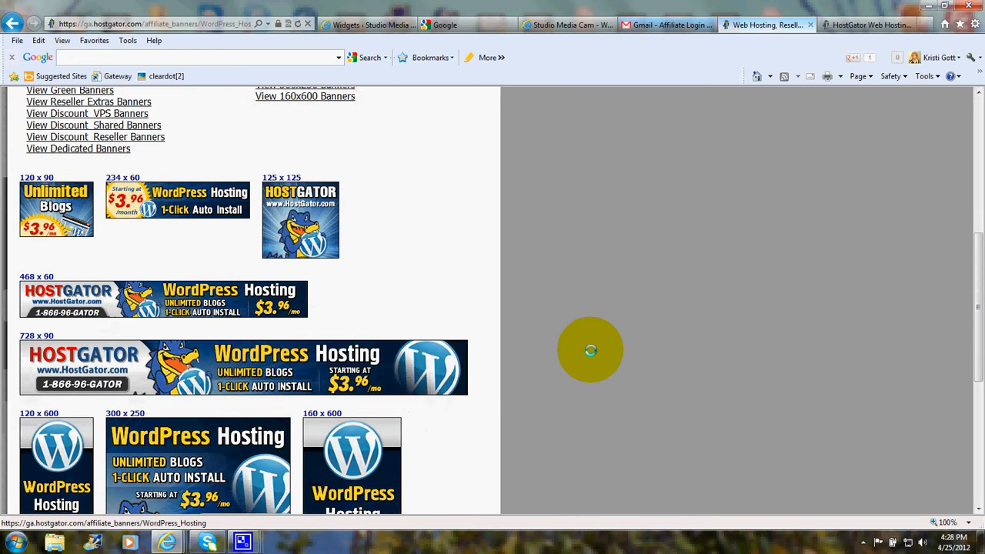
scroll(down, 3)
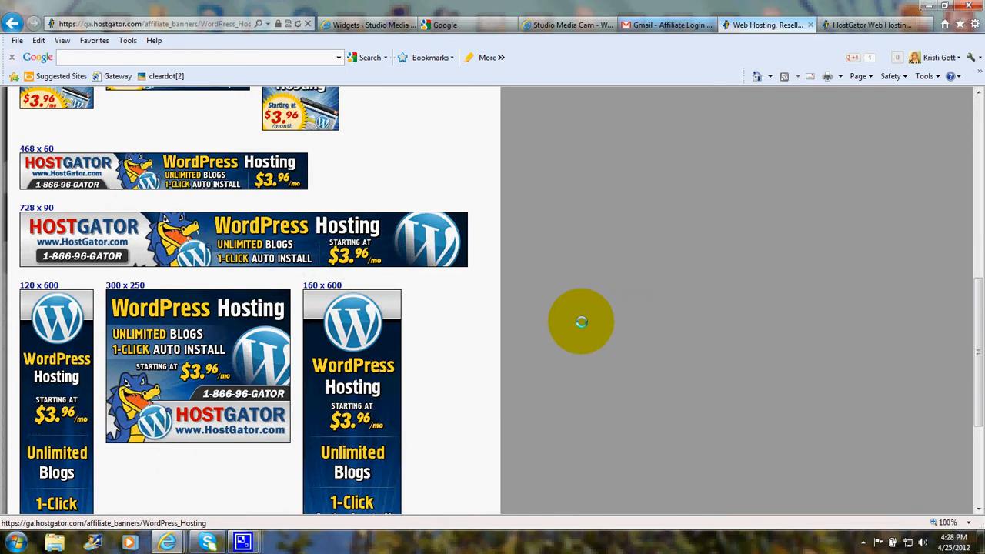
scroll(down, 3)
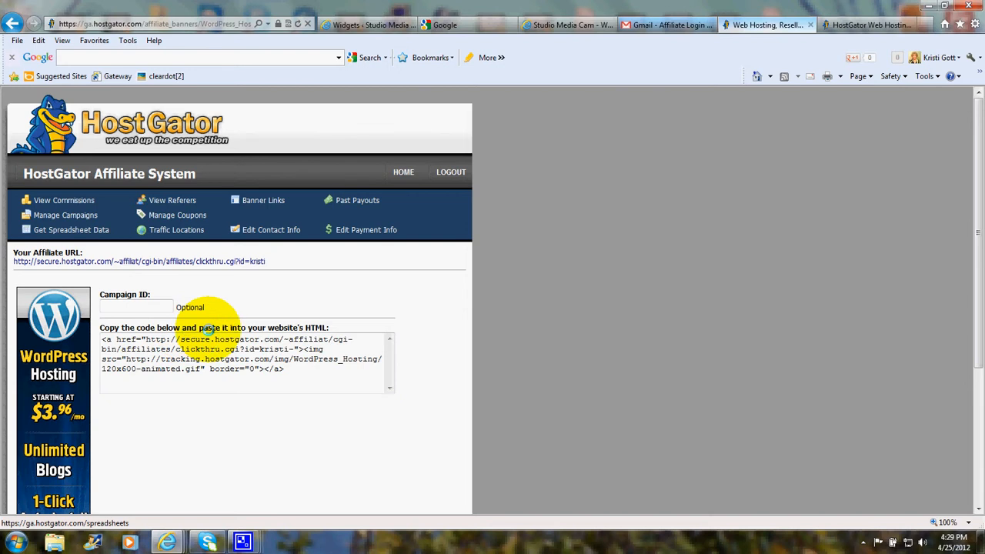
mouse_move(330, 329)
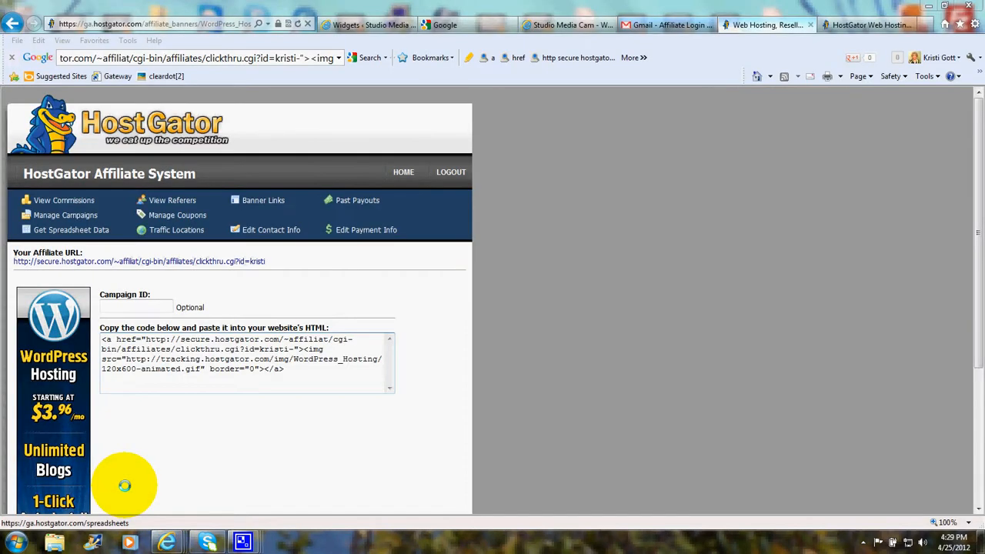
Return to the WordPress Widgets tab with the 120x600 banner code
click(366, 25)
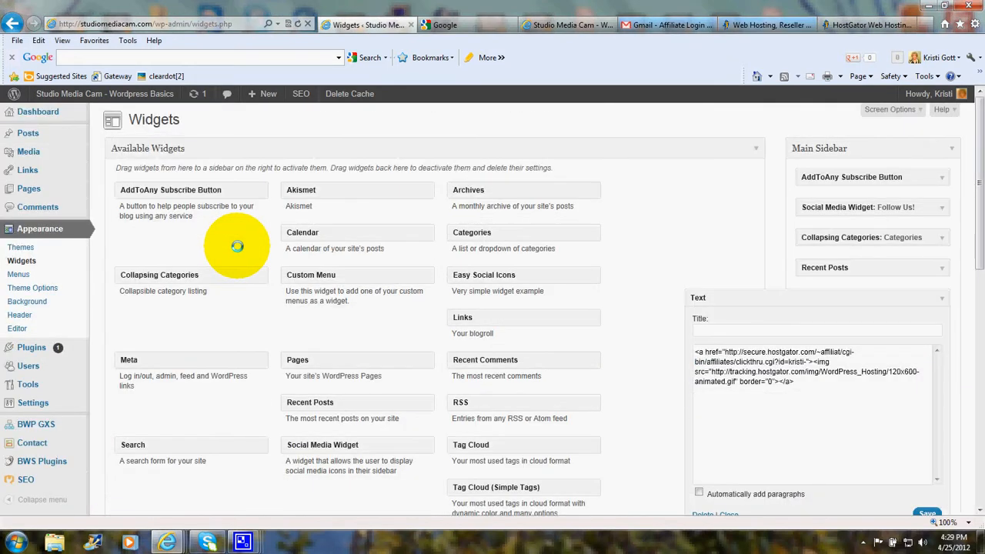
scroll(down, 3)
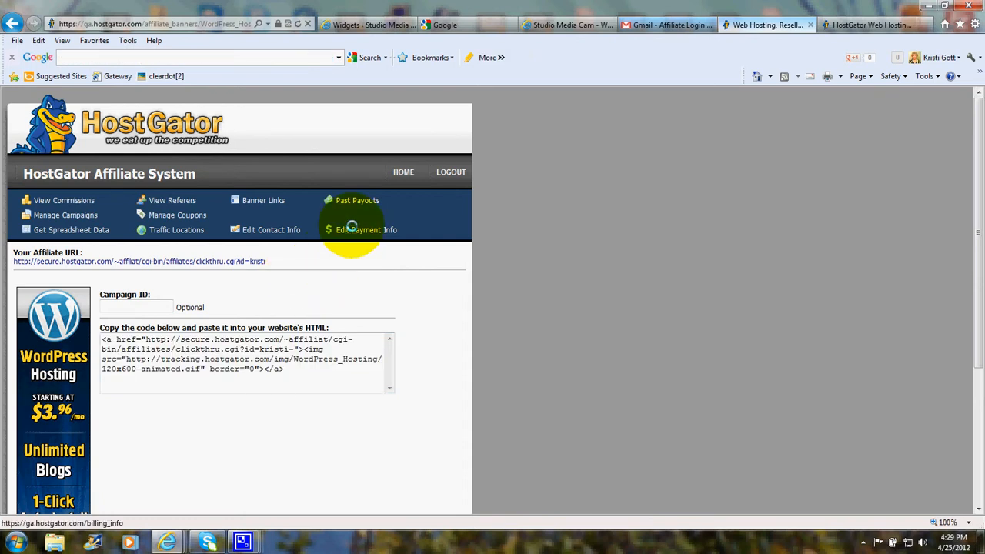
Open Edit Payment Info, showing payment set to check
click(366, 229)
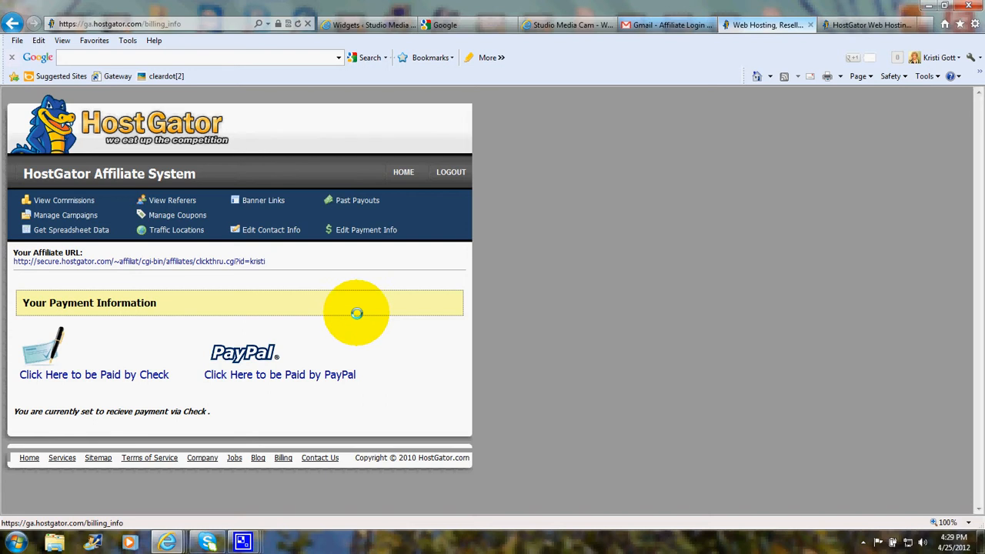
mouse_move(396, 229)
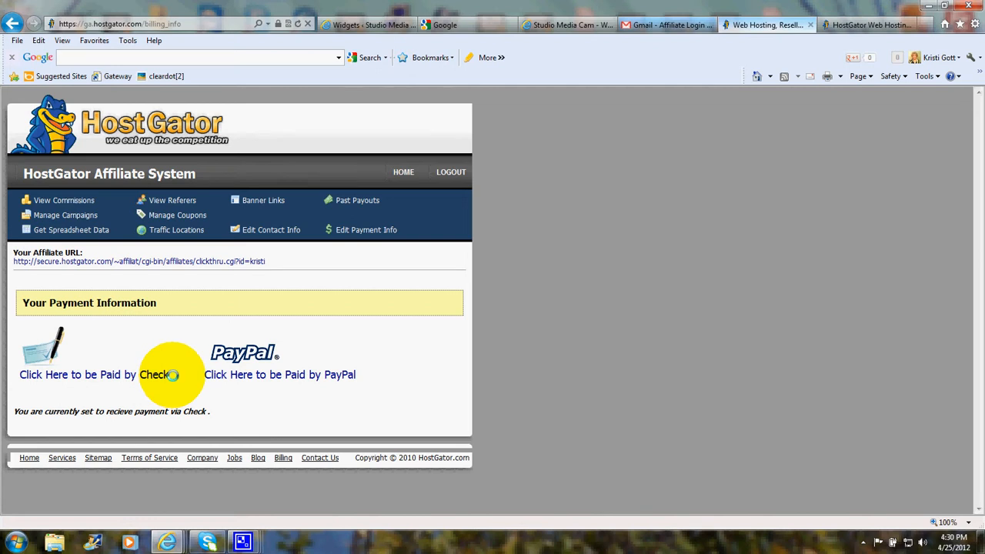
mouse_move(279, 385)
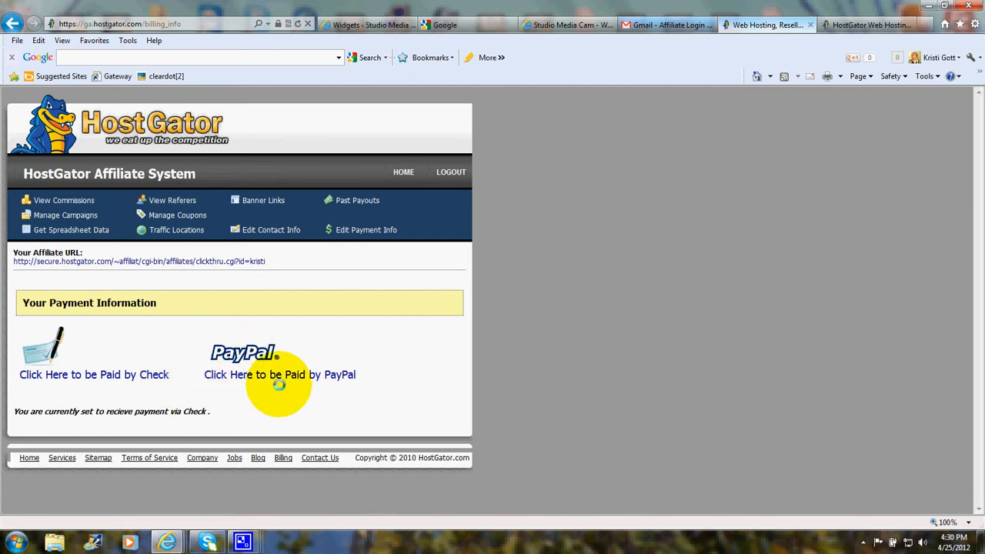